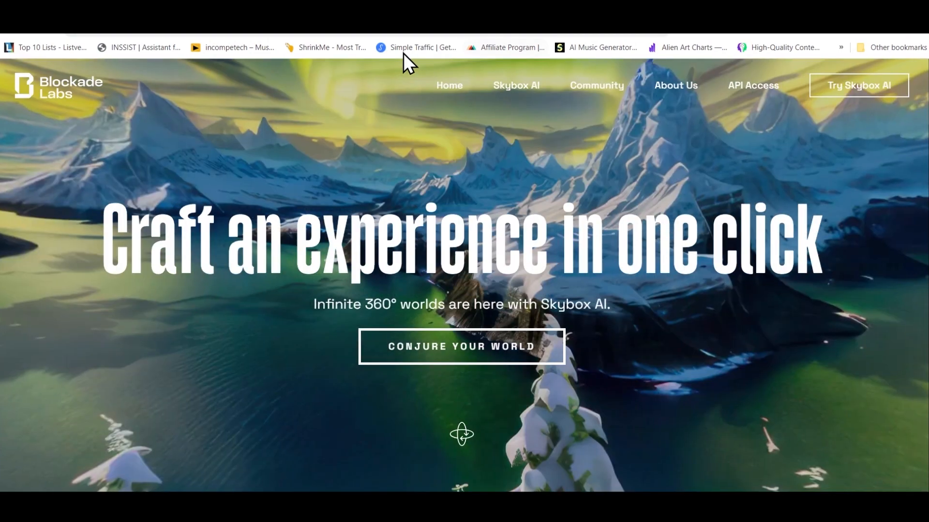
Preview two community tweet videos on the Skybox AI landing page.
{"action": "left_click", "coordinate": [595, 85]}
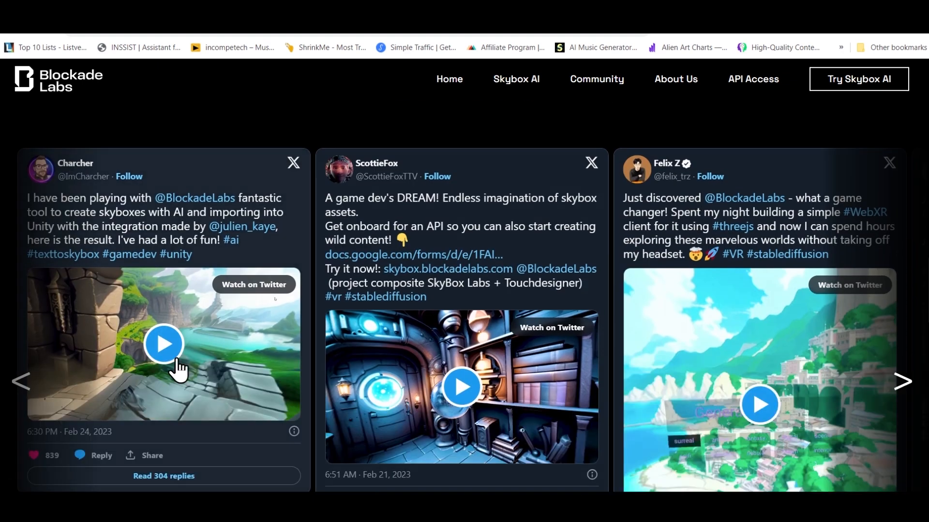
{"action": "left_click", "coordinate": [164, 344]}
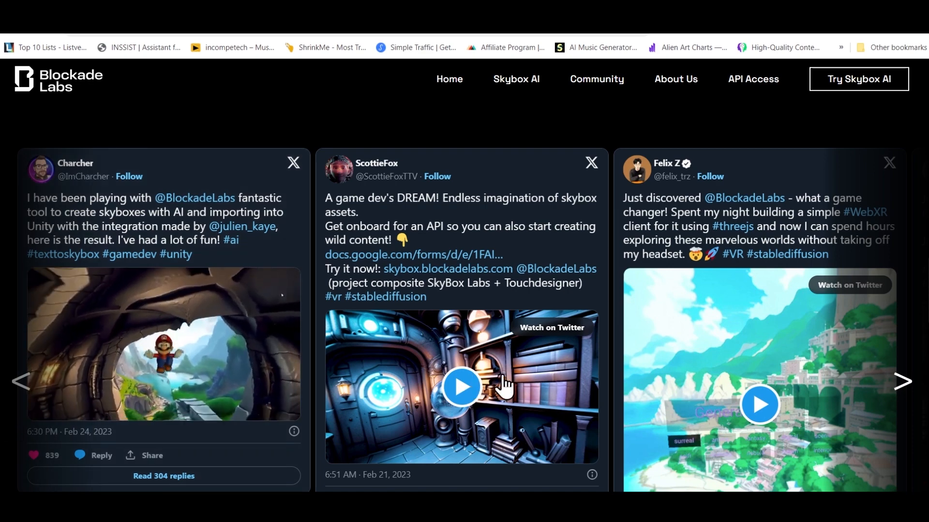
{"action": "left_click", "coordinate": [461, 387]}
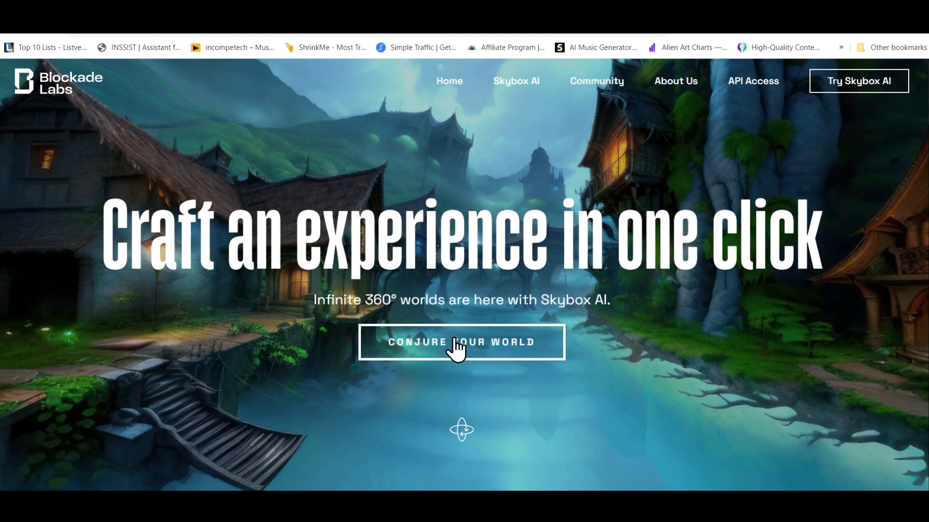
Generate a skybox from the prompt 'A glowing magical fantasy forest'.
{"action": "left_click", "coordinate": [461, 341]}
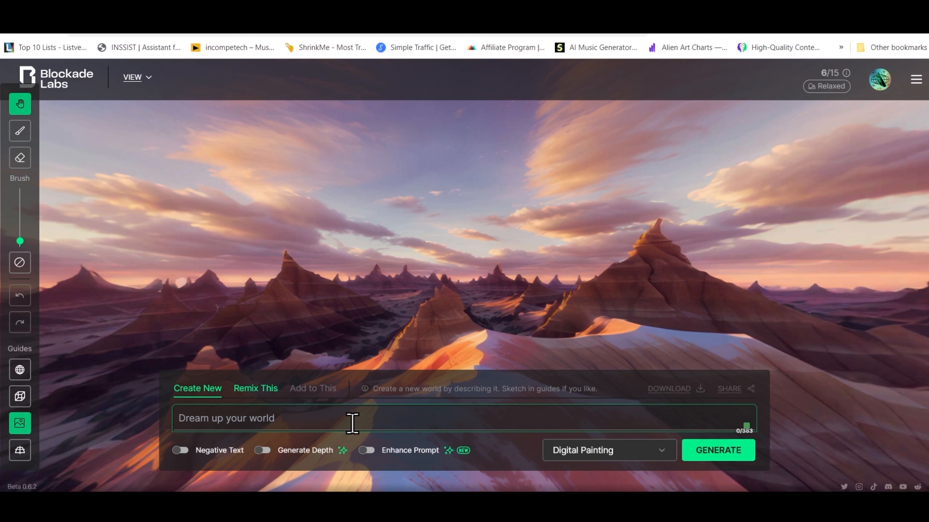
{"action": "type", "text": "A glowing magical f"}
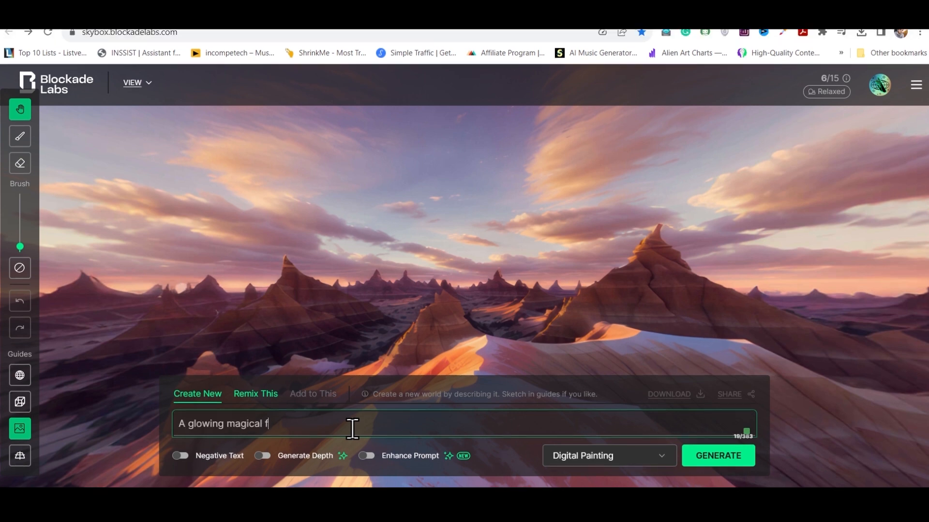
{"action": "type", "text": "antasy forest"}
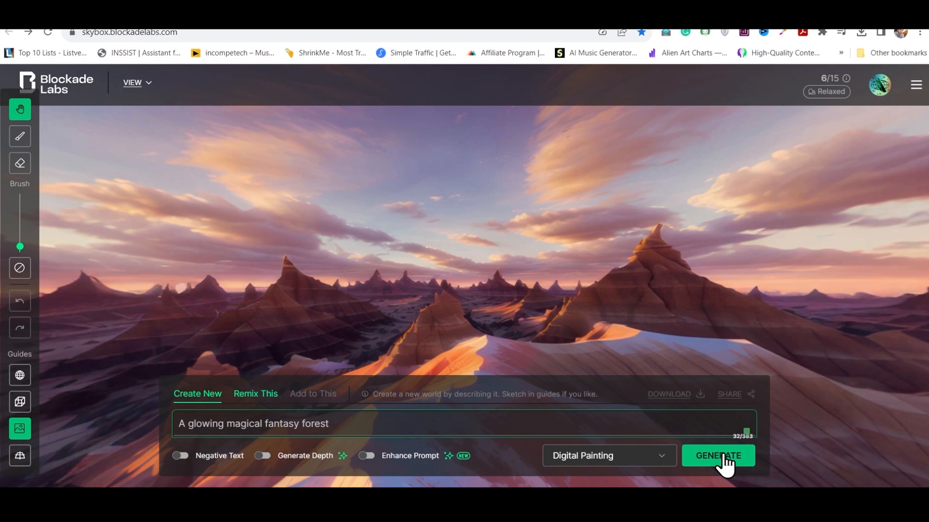
{"action": "left_click", "coordinate": [717, 456]}
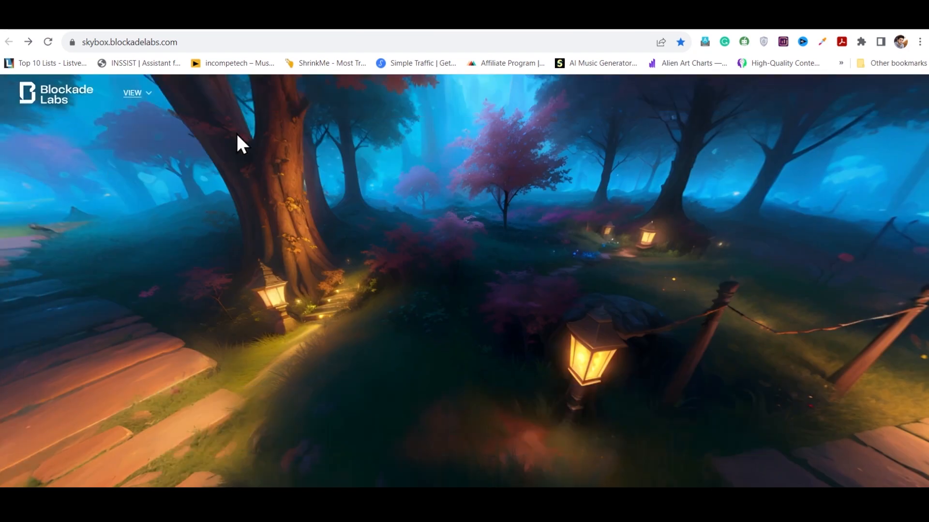
{"action": "mouse_move", "coordinate": [608, 461]}
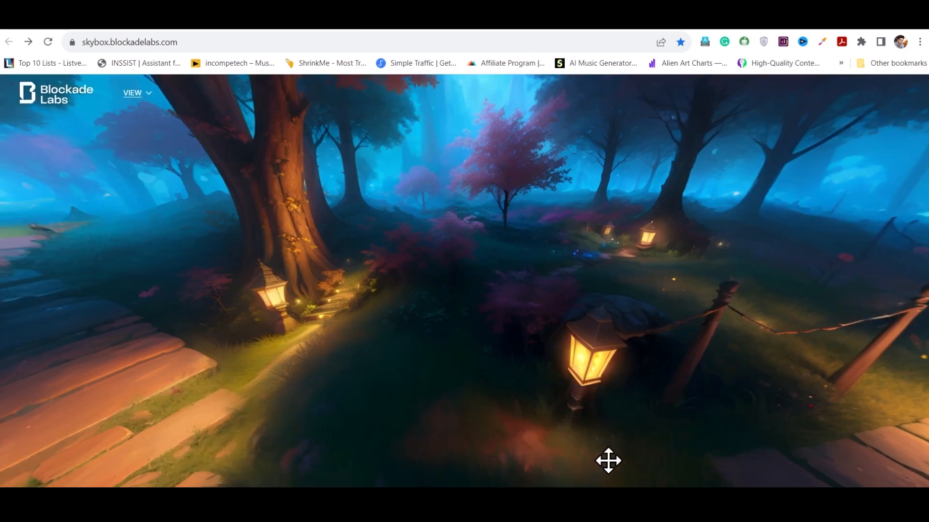
Look around the forest floor and lantern-lit path, then switch on Autopan in the View menu.
{"action": "left_click_drag", "start_coordinate": [607, 462], "coordinate": [382, 190]}
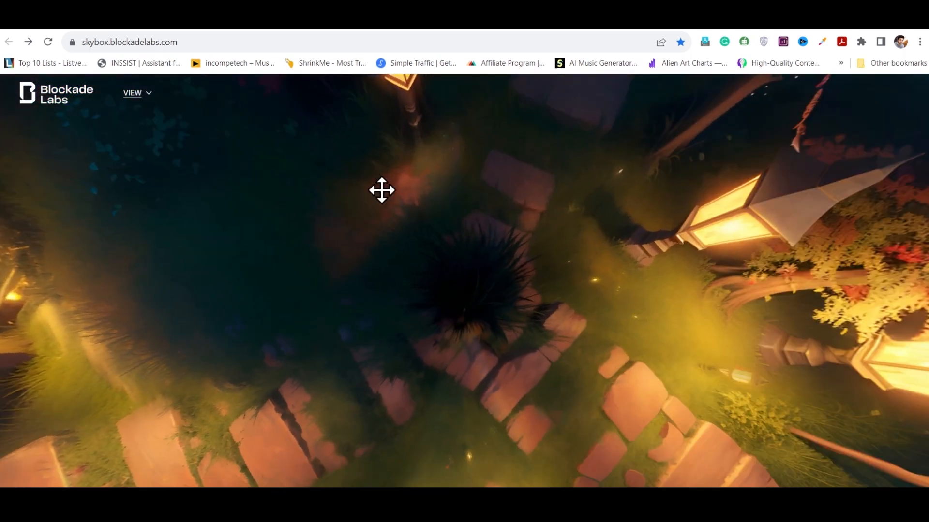
{"action": "left_click_drag", "start_coordinate": [382, 190], "coordinate": [565, 306]}
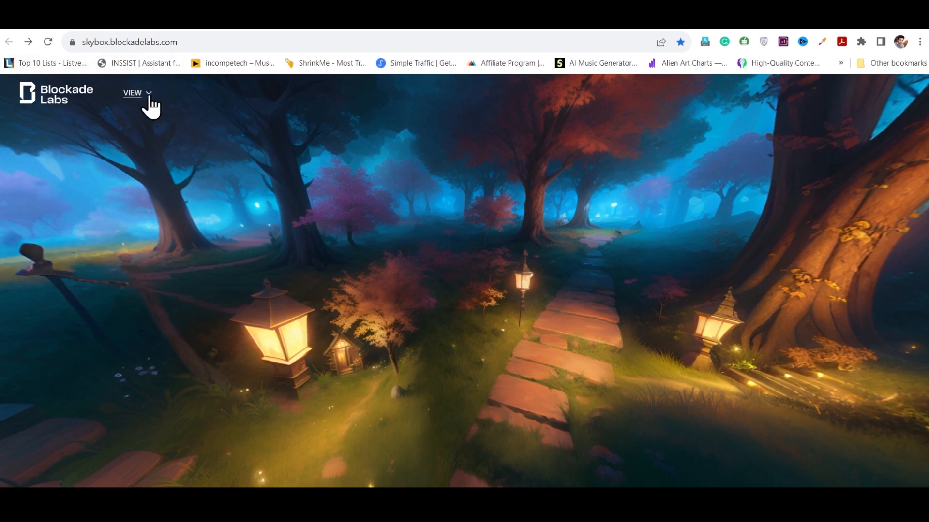
{"action": "mouse_move", "coordinate": [218, 172]}
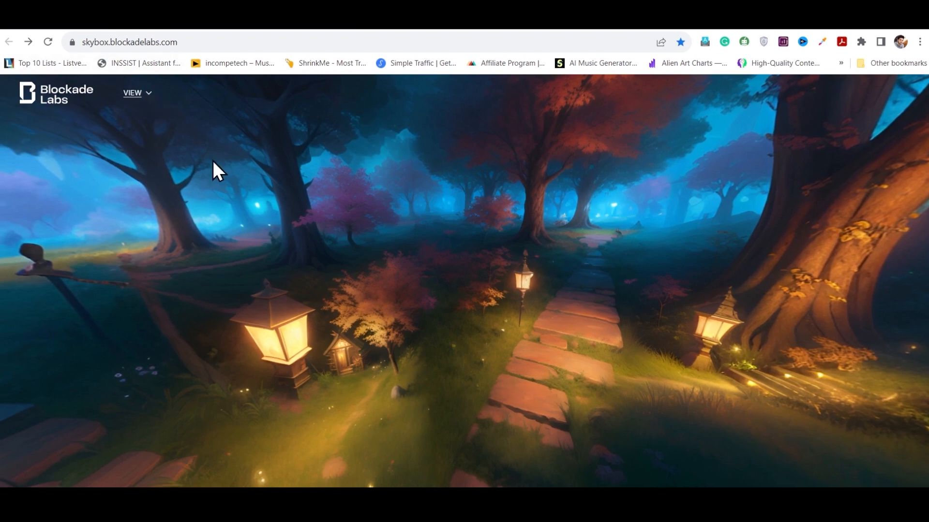
{"action": "left_click", "coordinate": [133, 93]}
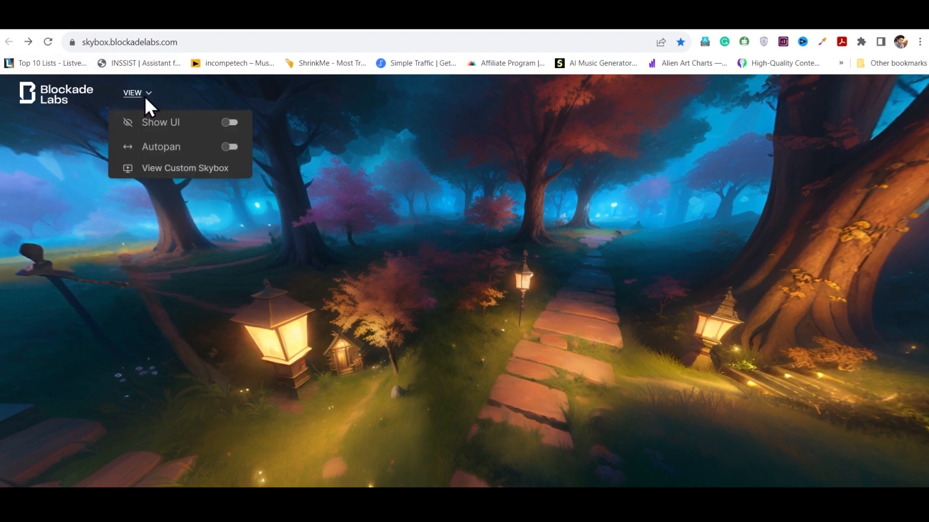
{"action": "left_click", "coordinate": [230, 149]}
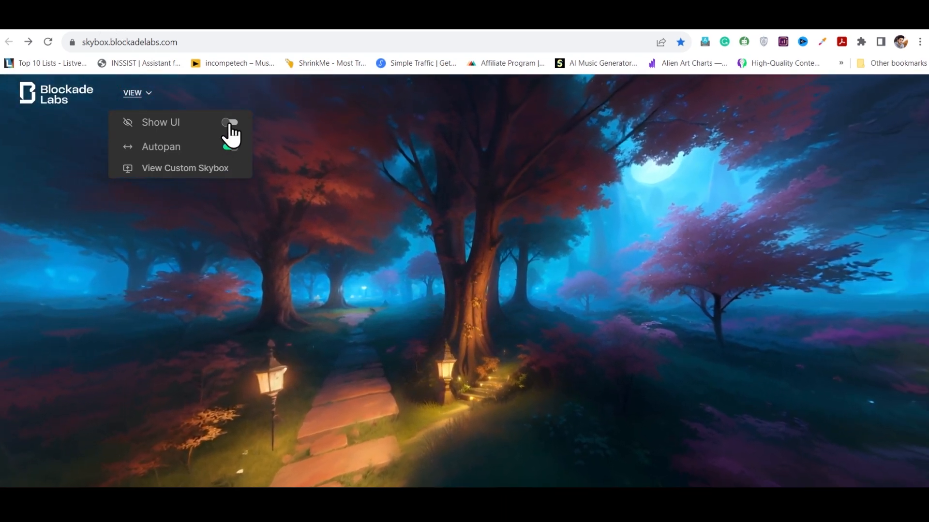
Enter the prompt 'A beautifull iceland view, realstic, 8k, 3d' and choose the Realistic style.
{"action": "left_click", "coordinate": [230, 123]}
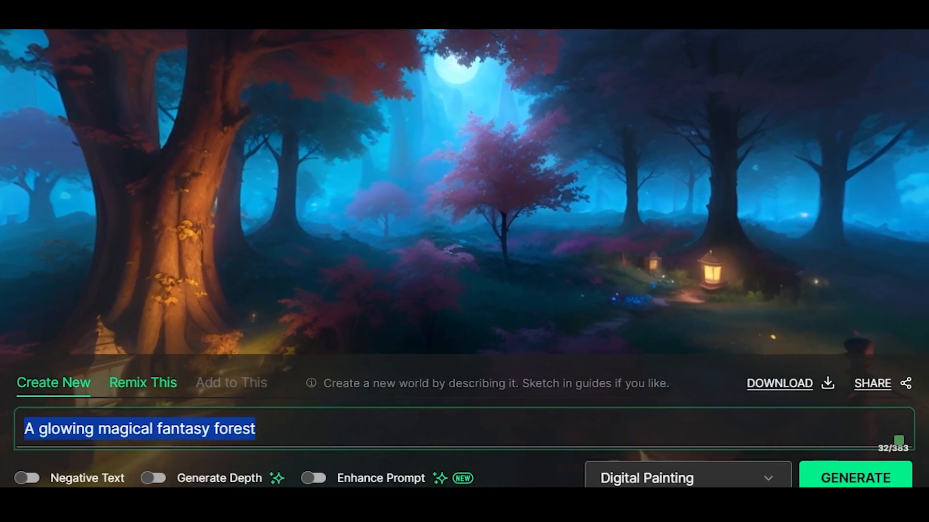
{"action": "type", "text": "A beautifull iceland view, realstic, 8k, 3d"}
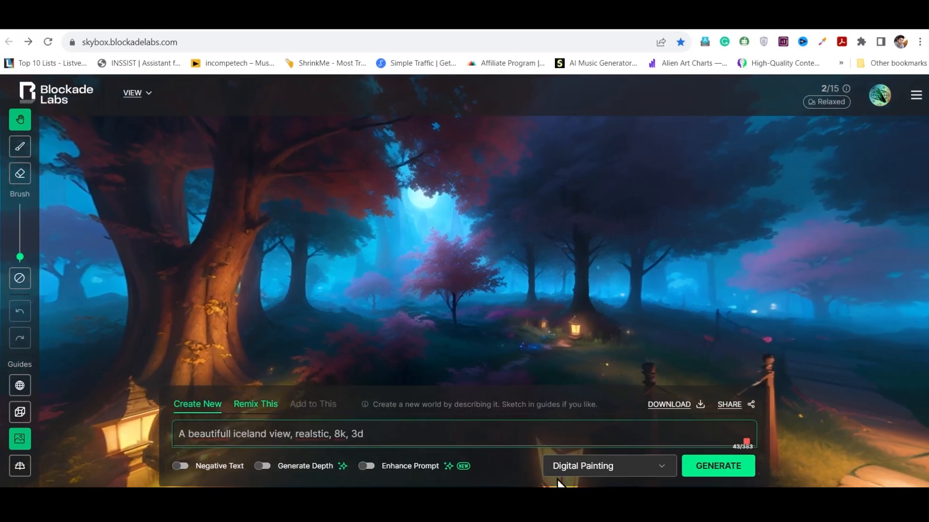
{"action": "left_click", "coordinate": [607, 467]}
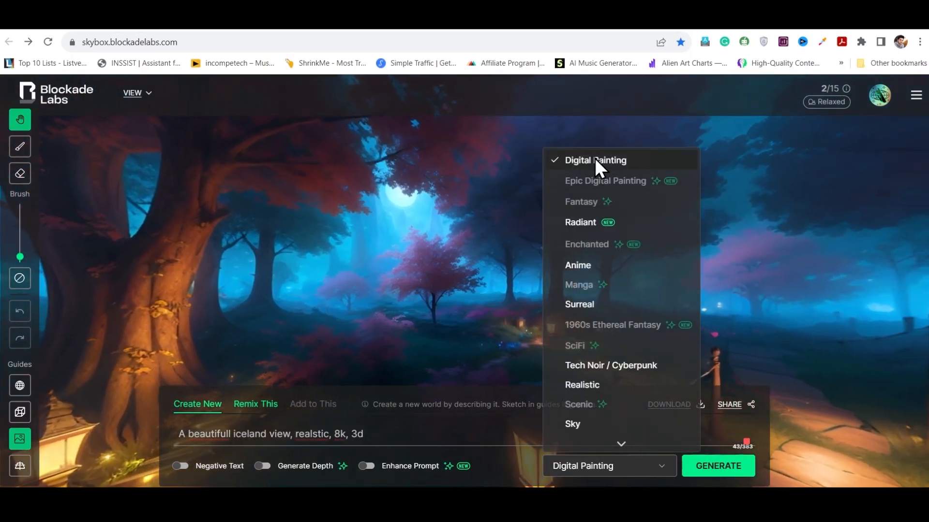
{"action": "scroll", "scroll_direction": "down", "scroll_amount": 3}
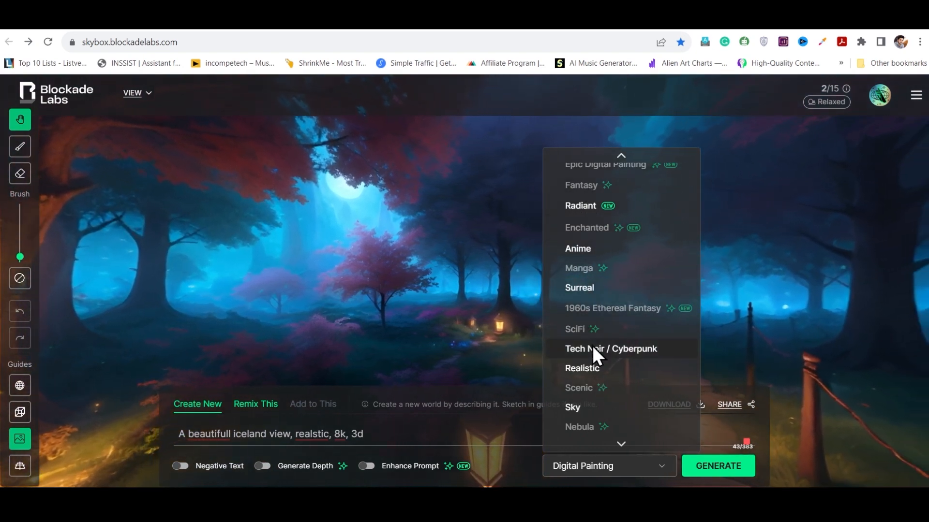
{"action": "left_click", "coordinate": [583, 368]}
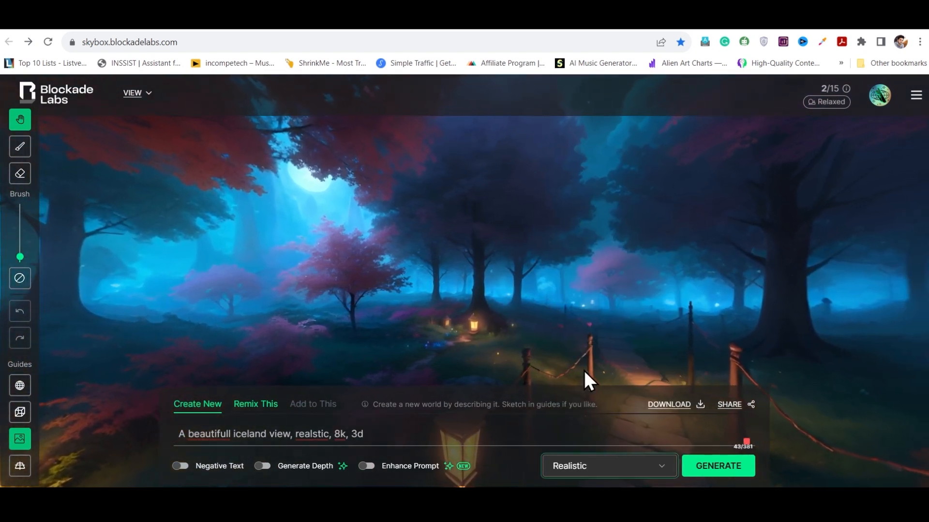
Generate the Iceland skybox and turn the view toward the town and lake.
{"action": "left_click", "coordinate": [716, 466]}
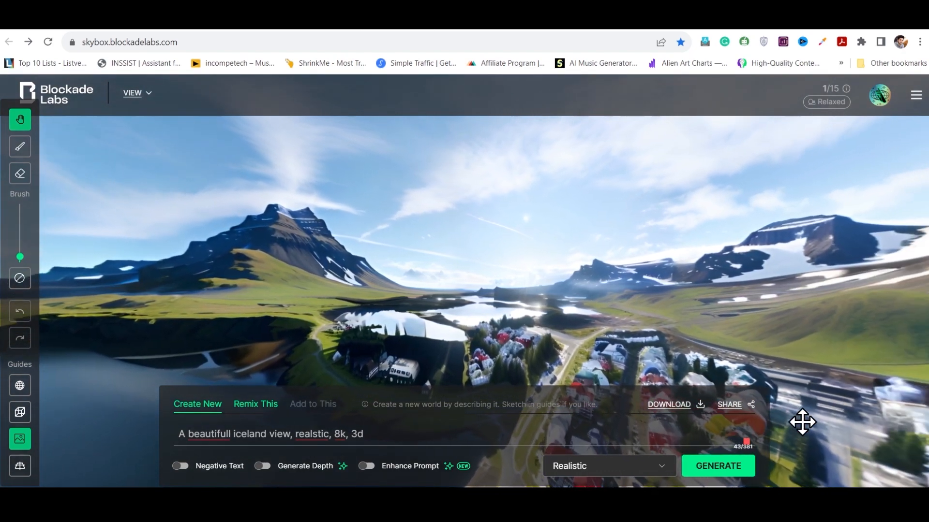
{"action": "left_click_drag", "start_coordinate": [803, 422], "coordinate": [472, 267]}
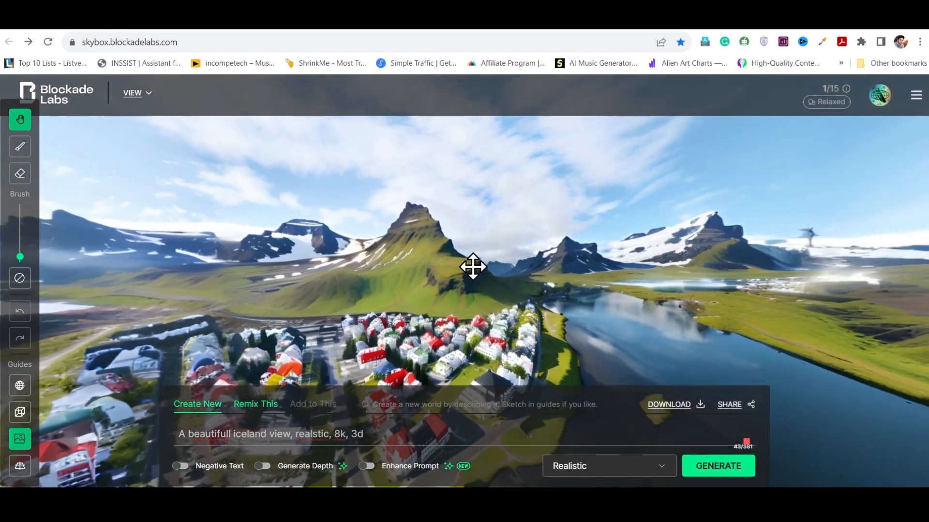